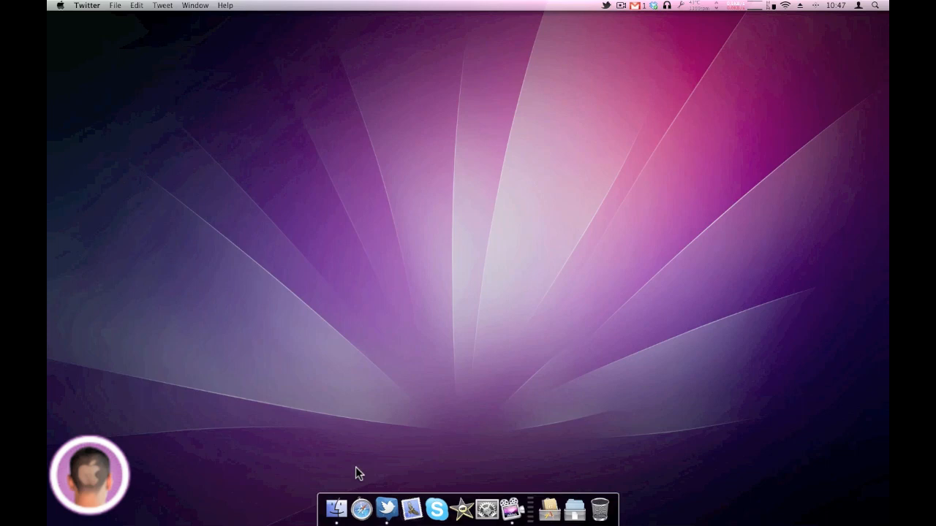
mouse_move(343, 445)
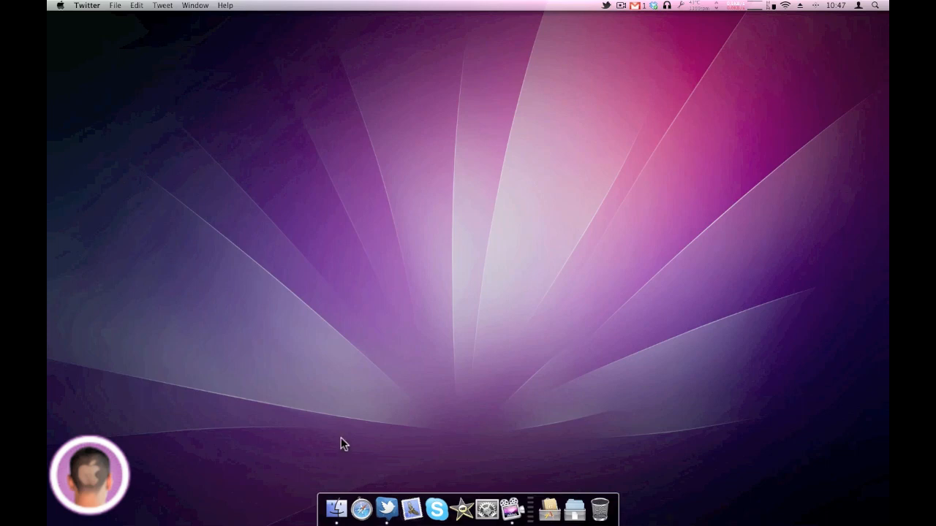
mouse_move(338, 416)
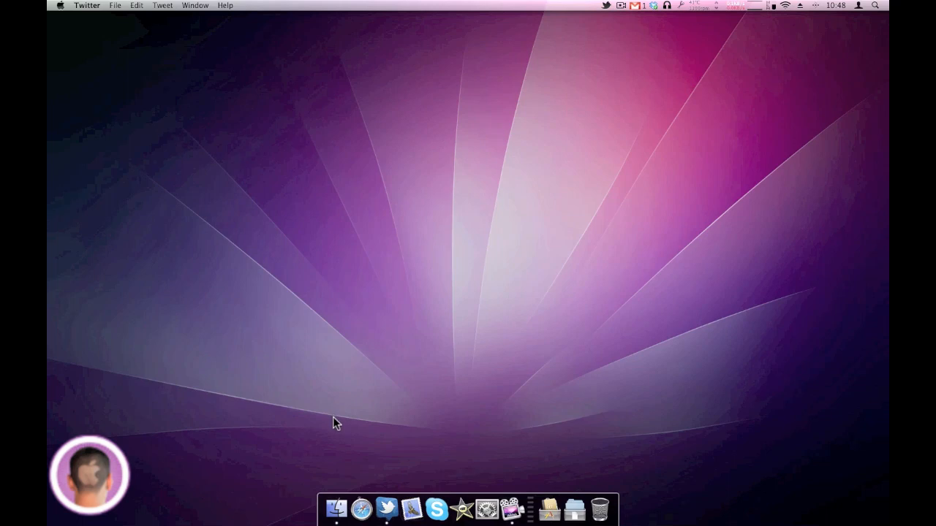
mouse_move(292, 522)
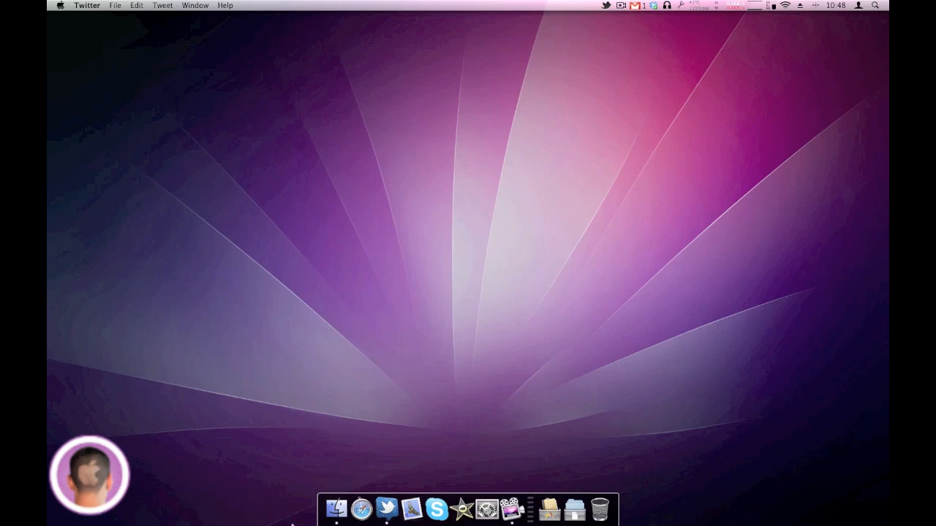
mouse_move(337, 510)
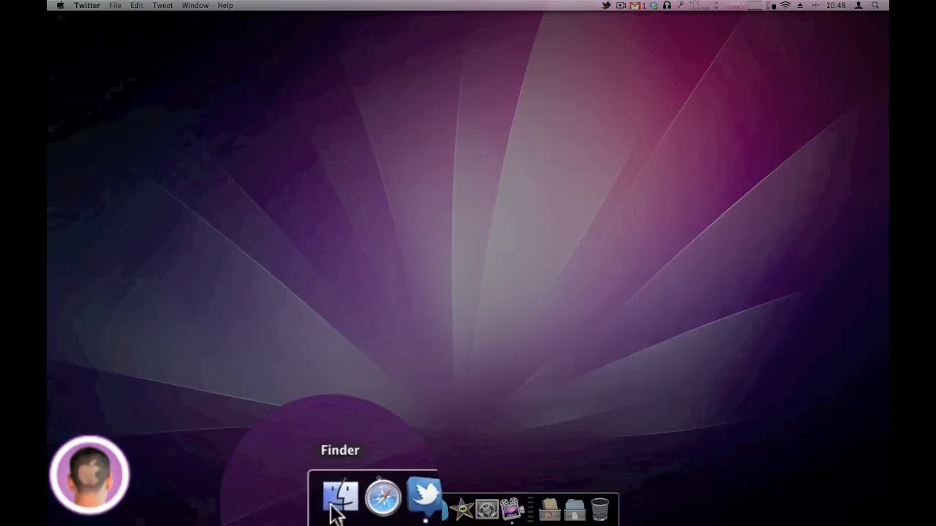
Step: Open a Finder window on Macintosh HD and go into the Applications folder
click(338, 501)
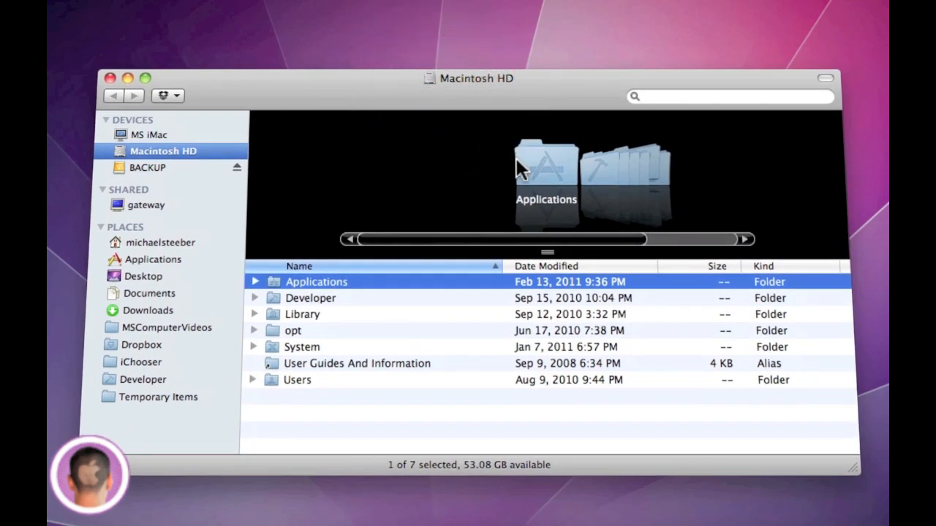
double_click(317, 281)
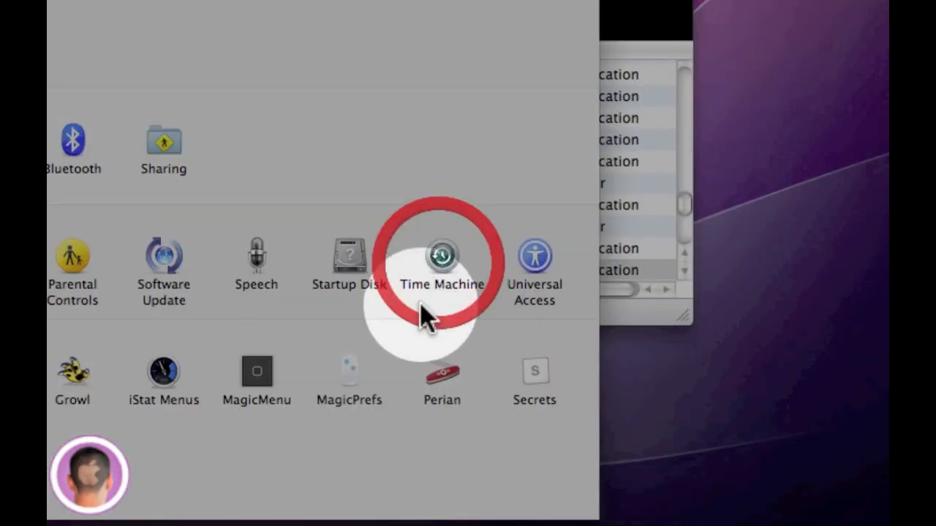
Step: Open the Time Machine pane and switch backups ON
click(441, 257)
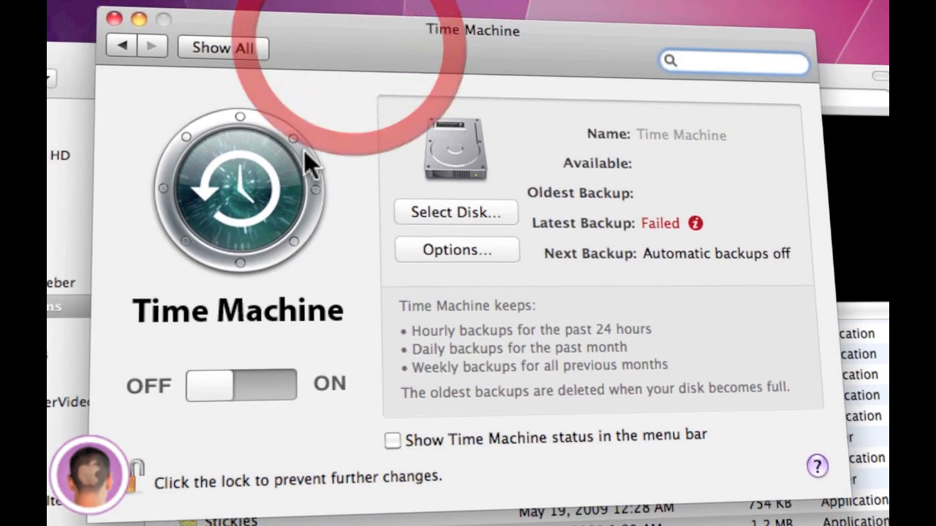
mouse_move(220, 402)
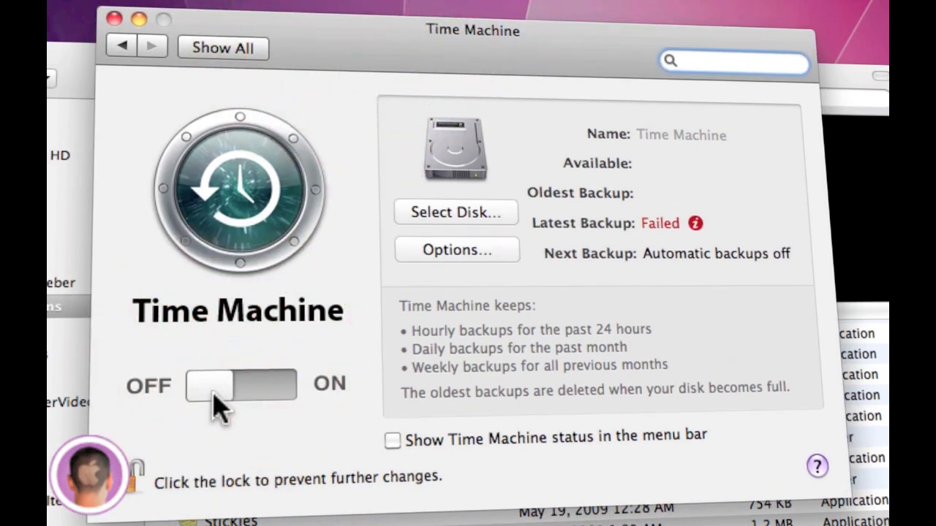
click(212, 386)
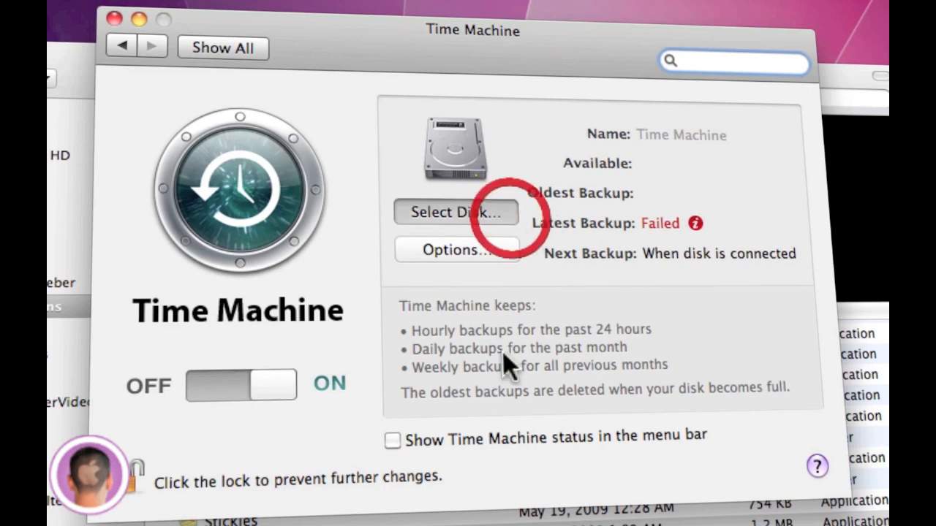
Step: Bring up the backup disk chooser listing the BACKUP disk
click(455, 212)
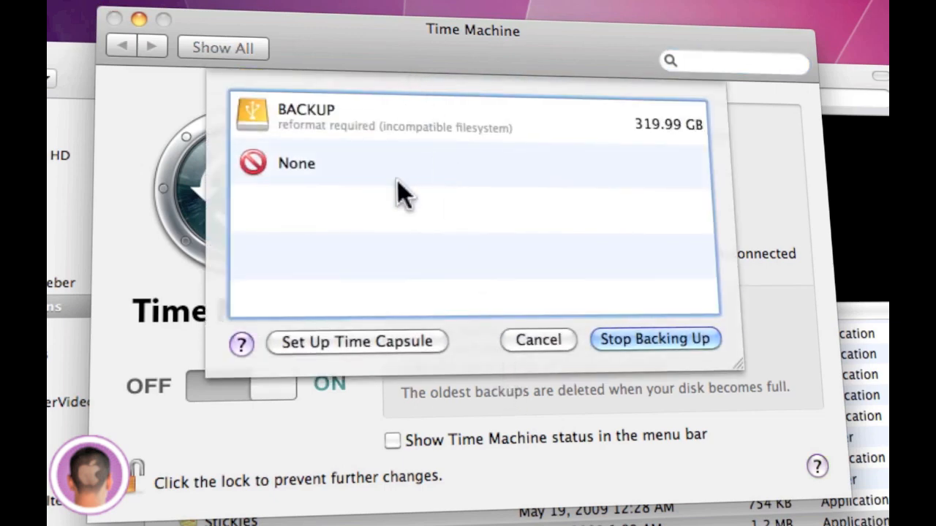
mouse_move(402, 285)
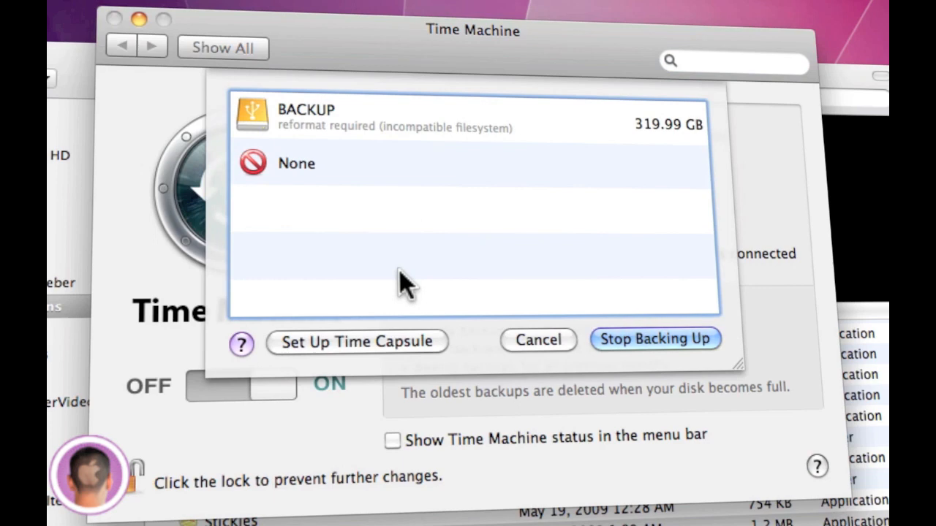
mouse_move(438, 164)
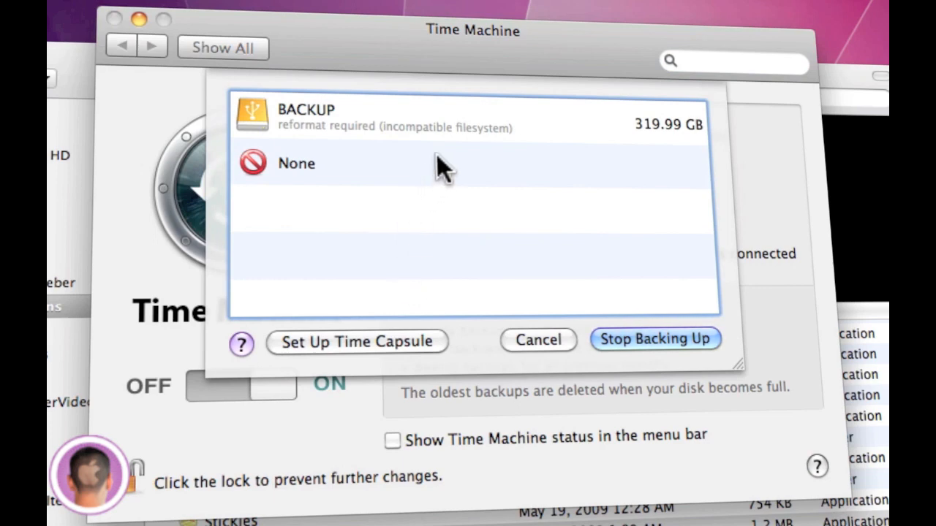
mouse_move(347, 124)
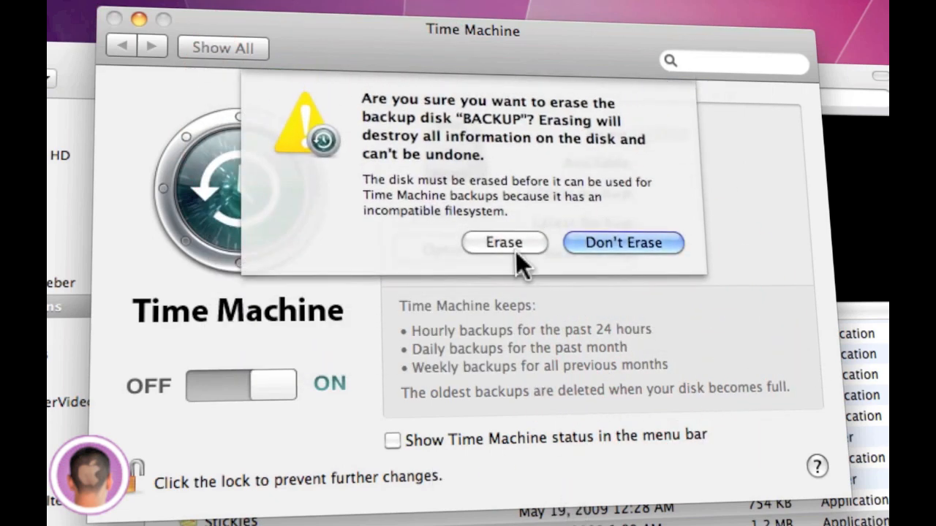
mouse_move(508, 247)
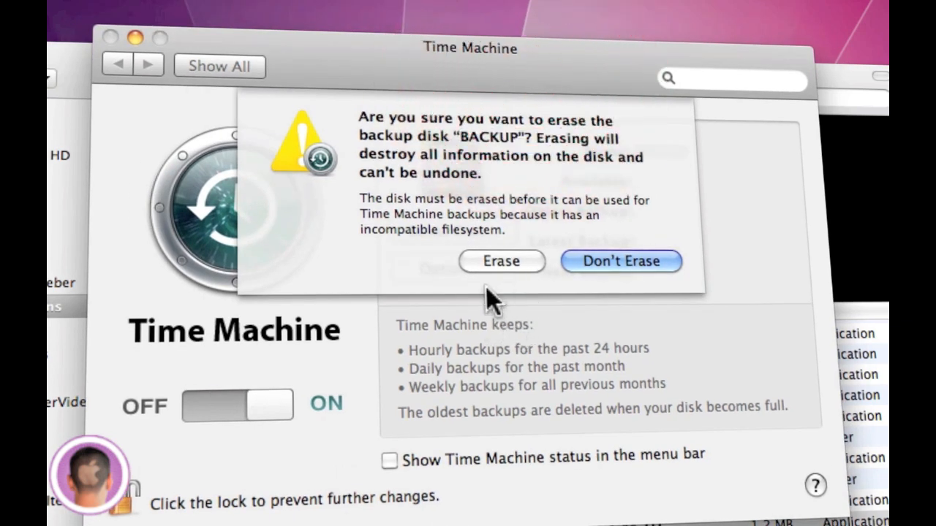
mouse_move(508, 274)
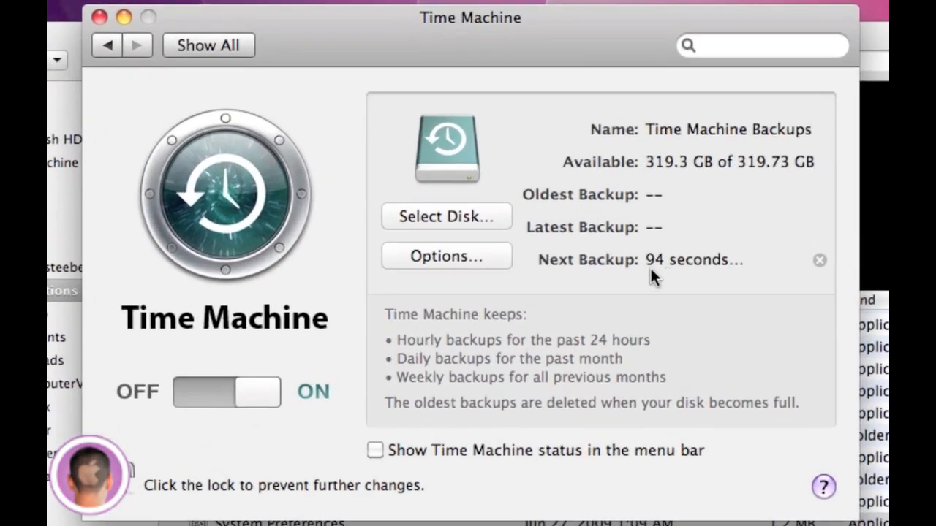
mouse_move(694, 280)
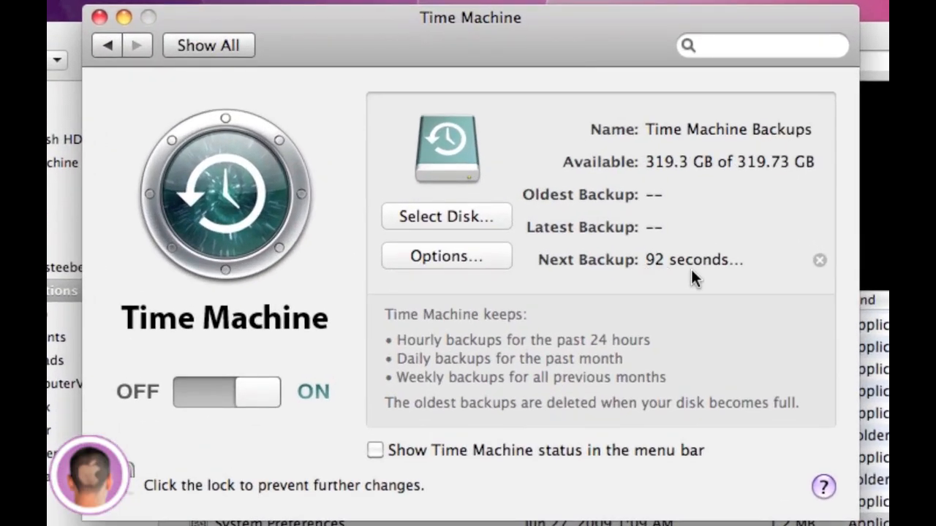
mouse_move(658, 283)
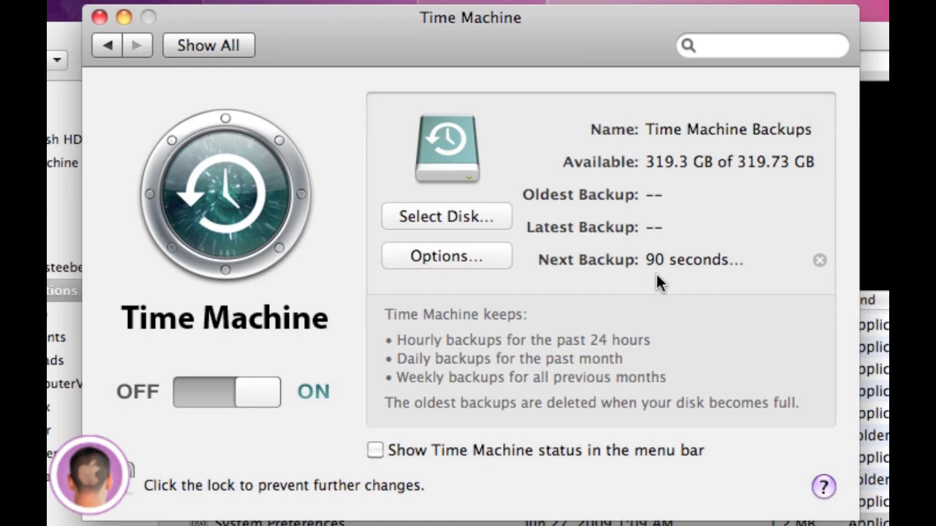
mouse_move(353, 87)
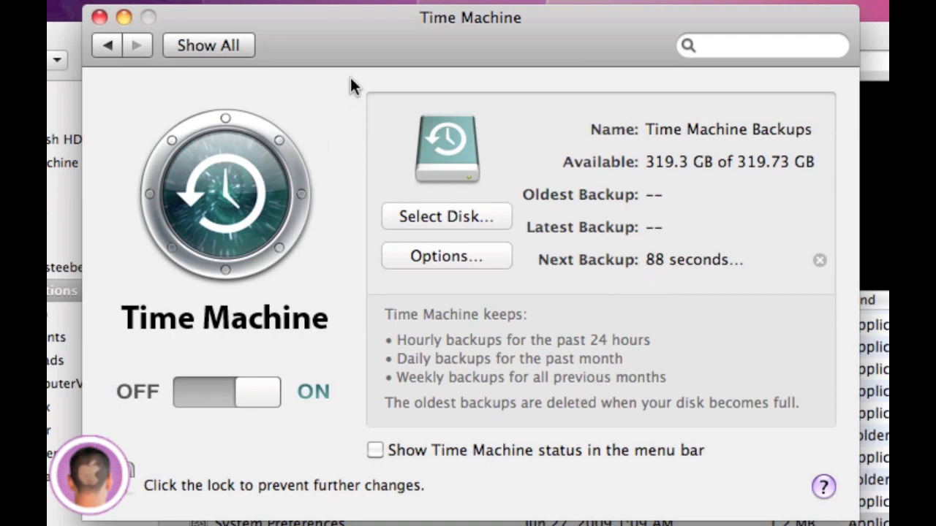
mouse_move(444, 45)
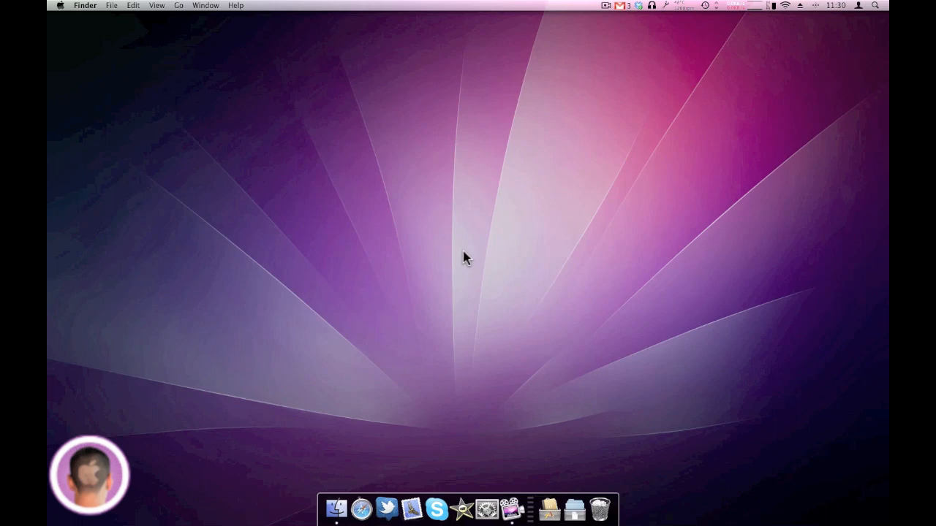
mouse_move(336, 508)
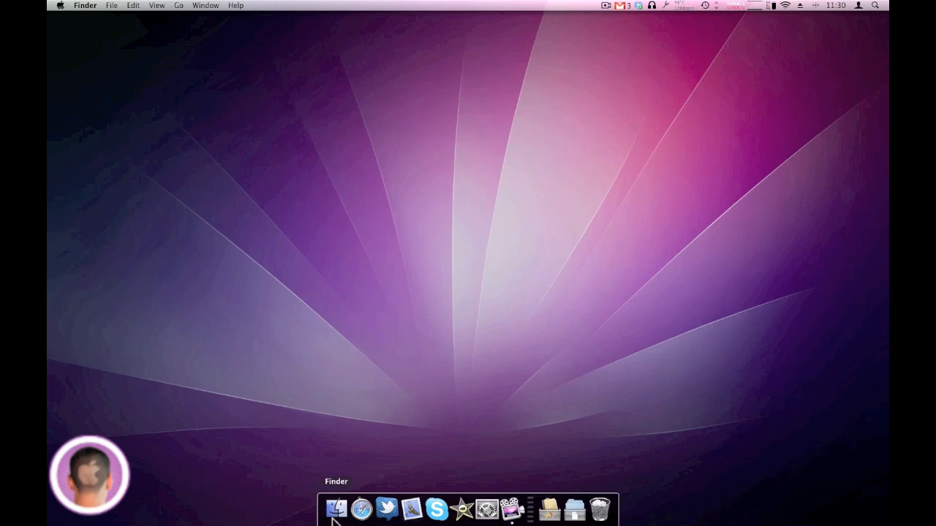
Step: Open a Finder window on the Applications folder and scroll to the top of the list
click(337, 509)
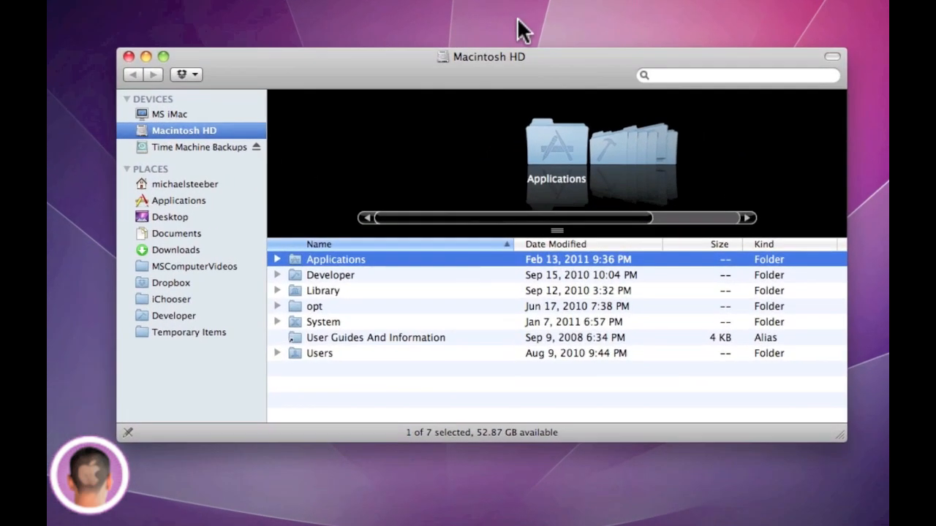
mouse_move(535, 149)
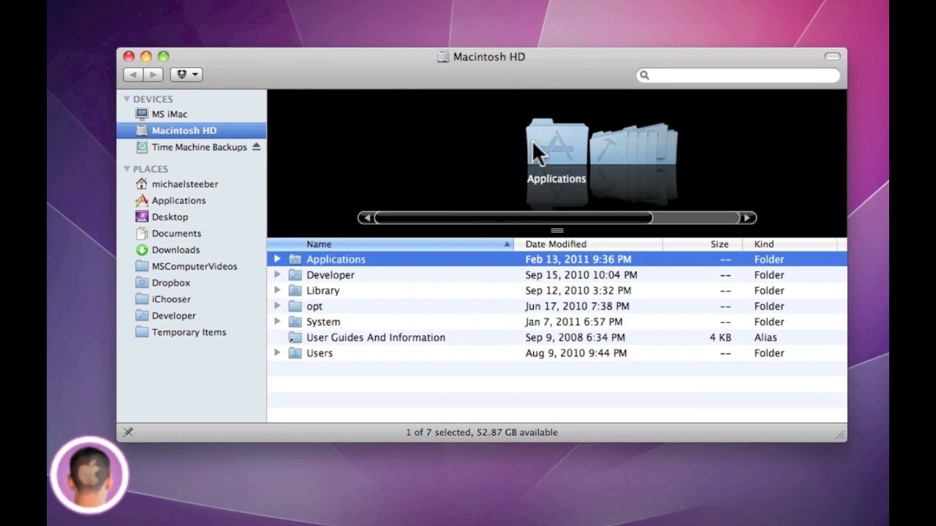
mouse_move(565, 160)
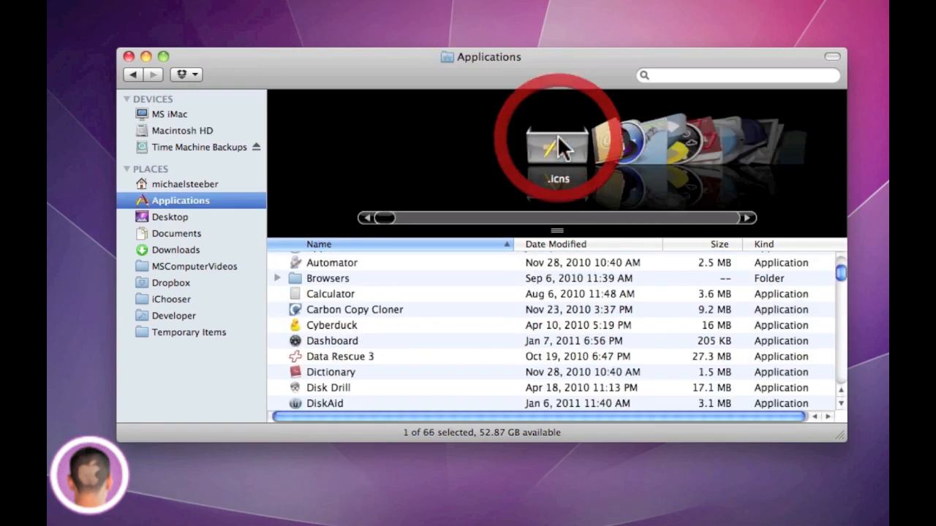
scroll(up, 3)
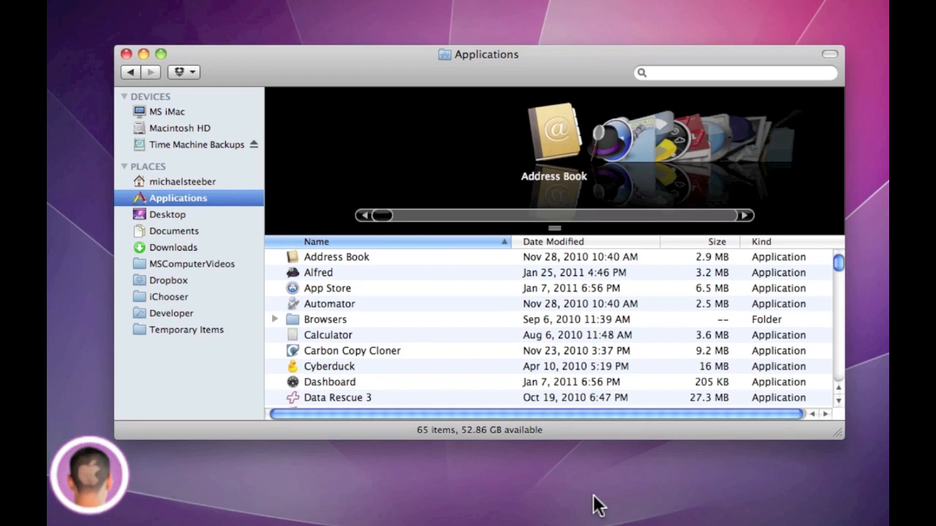
mouse_move(230, 510)
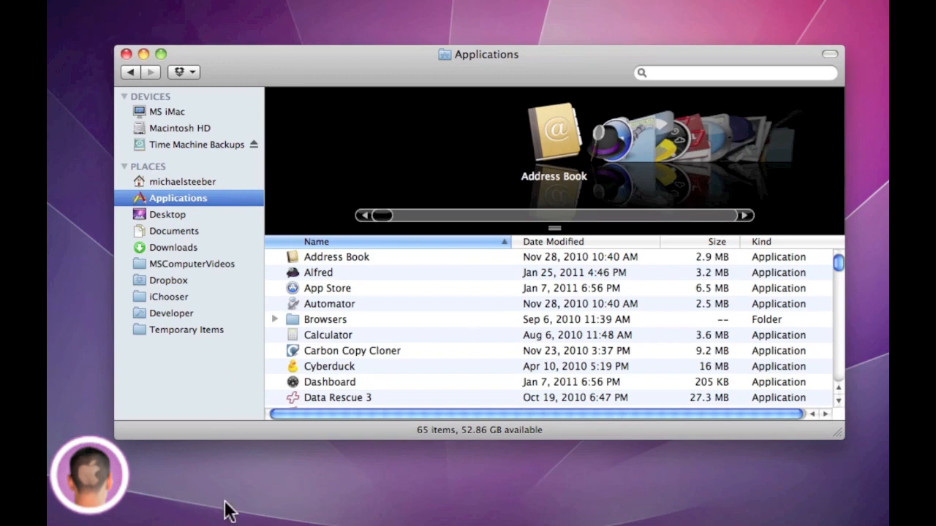
mouse_move(605, 128)
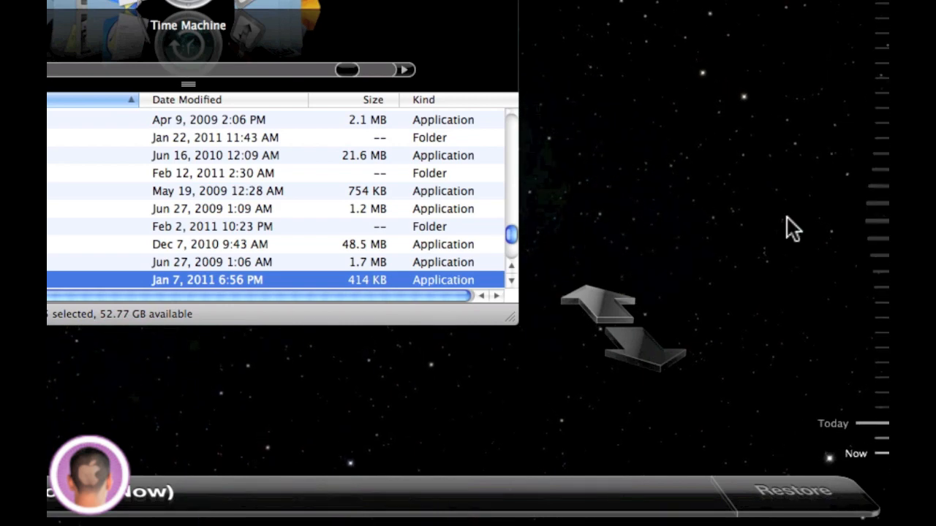
mouse_move(618, 325)
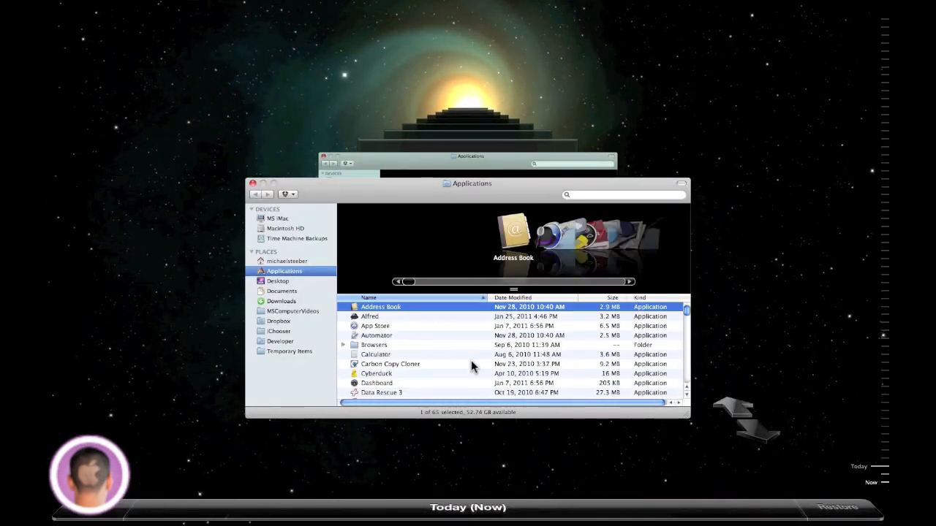
mouse_move(771, 436)
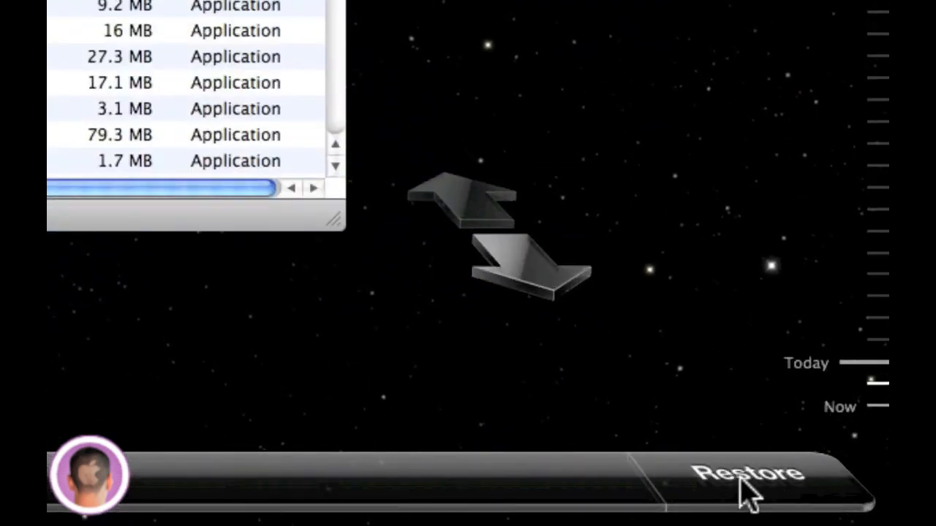
Step: Restore the deleted .icns file from the older backup snapshot into Applications
click(749, 475)
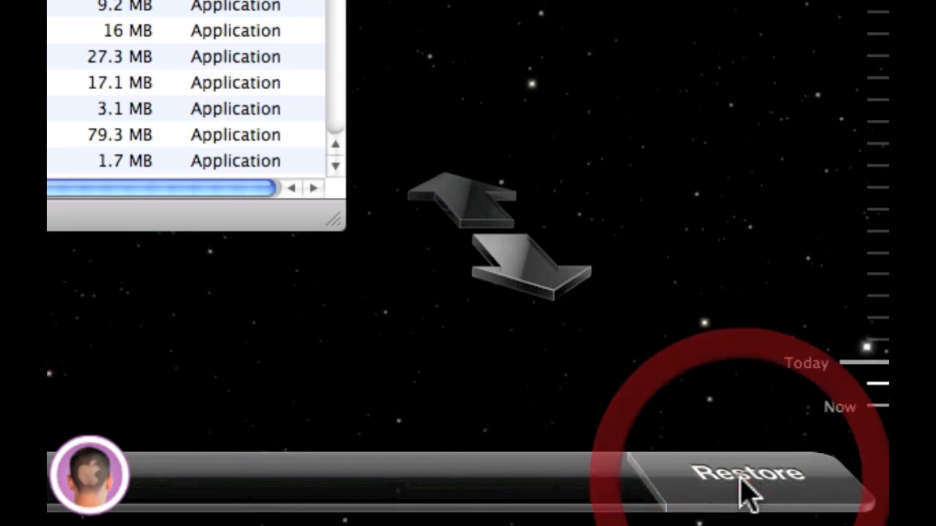
click(745, 475)
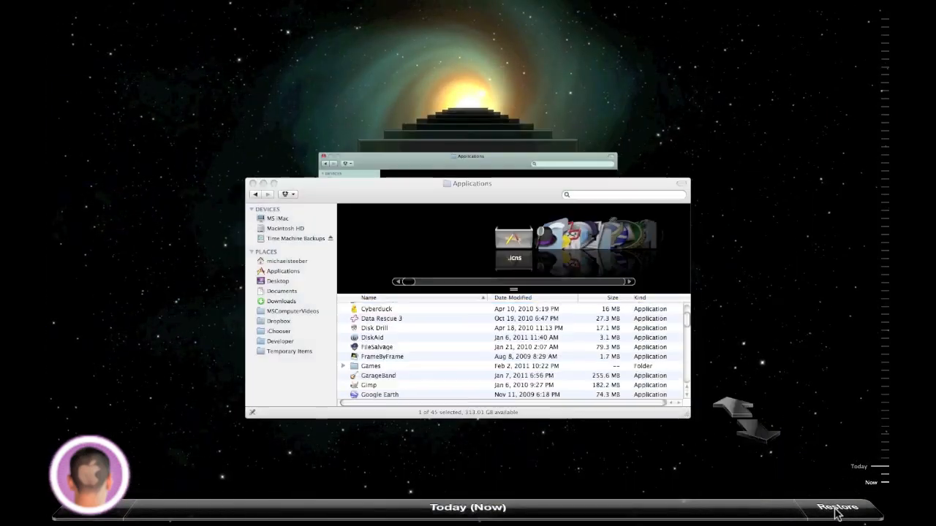
click(841, 507)
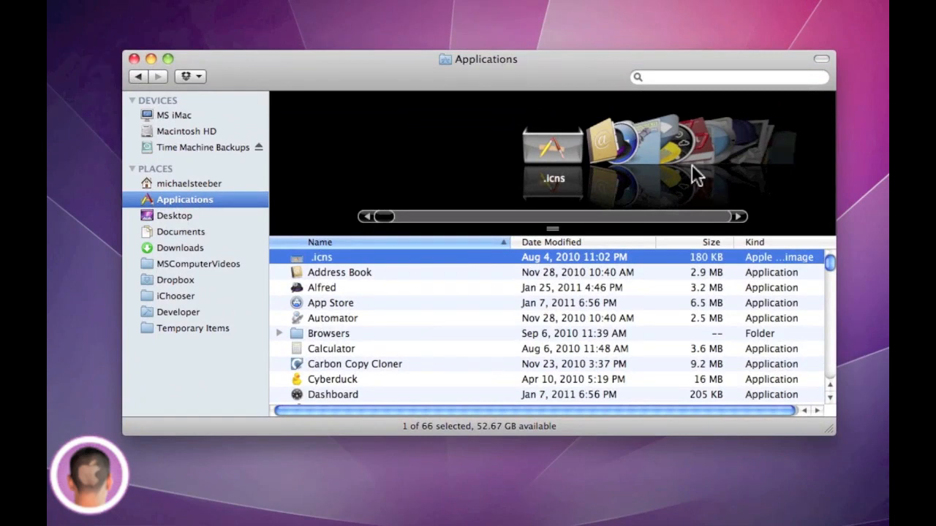
mouse_move(544, 176)
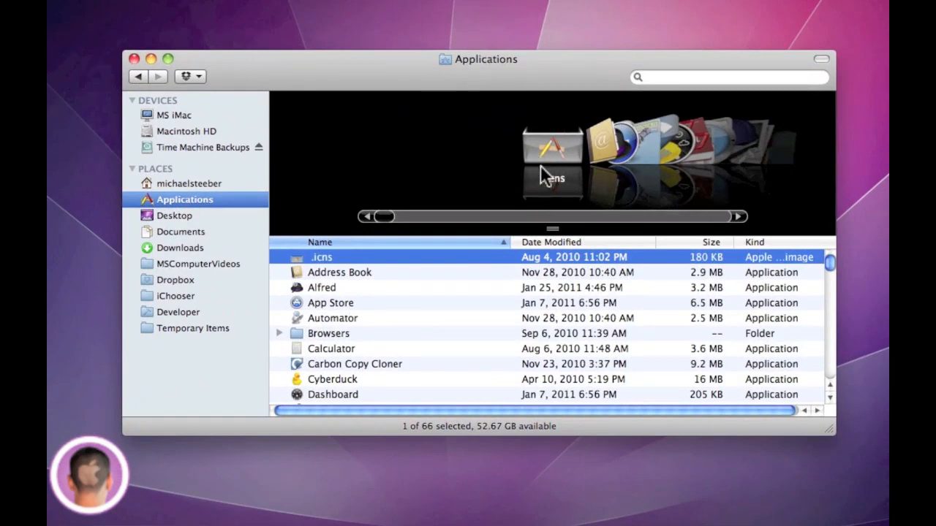
mouse_move(388, 157)
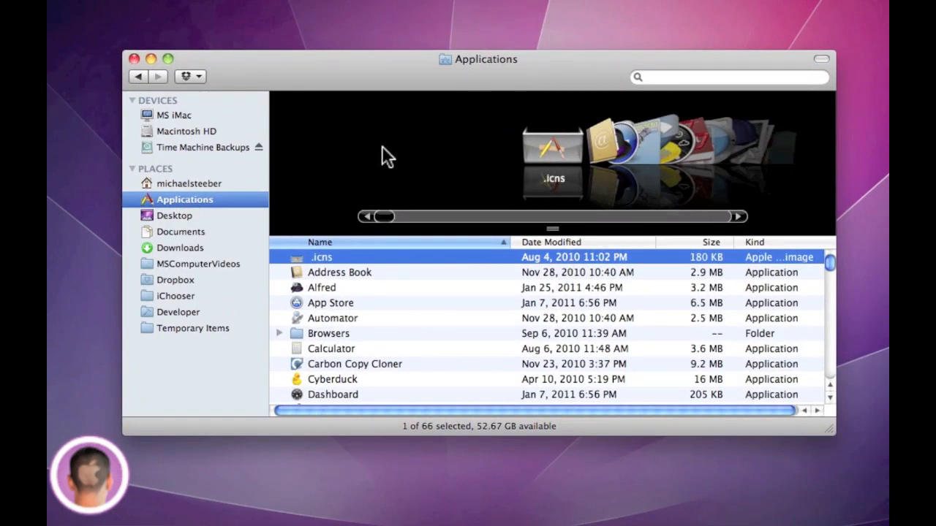